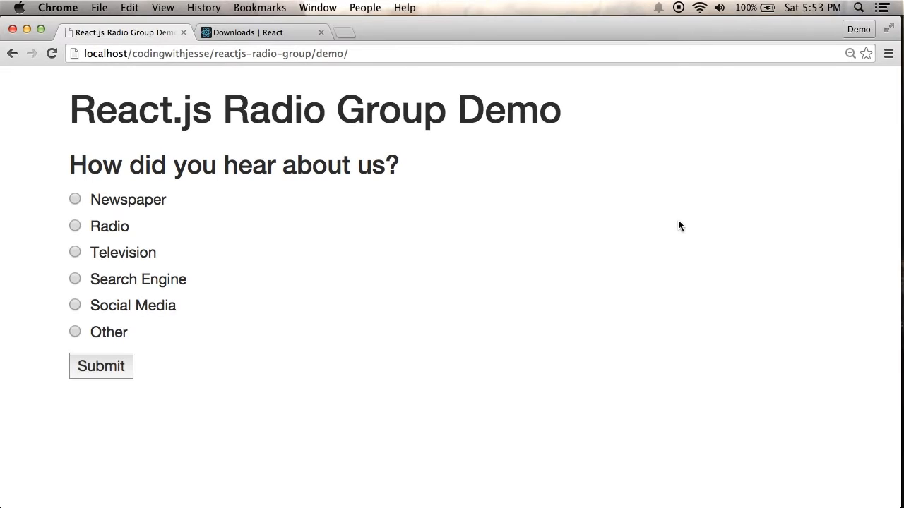
mouse_move(268, 148)
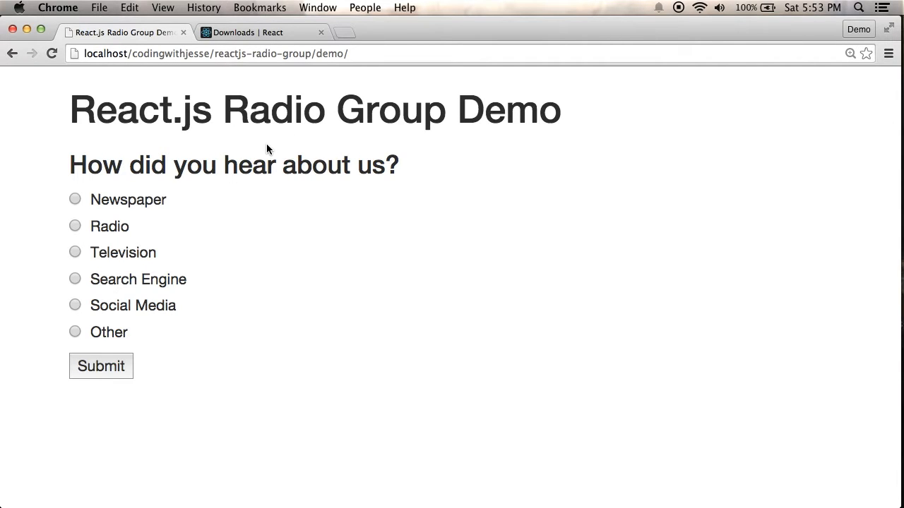
mouse_move(29, 150)
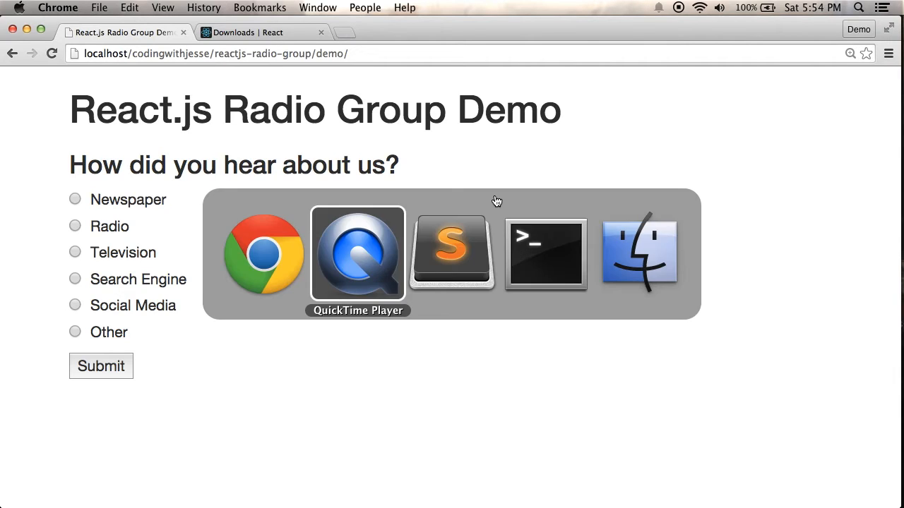
Bring the editor forward to review index.html's React 0.12.2 and JSXTransformer script tags
click(452, 254)
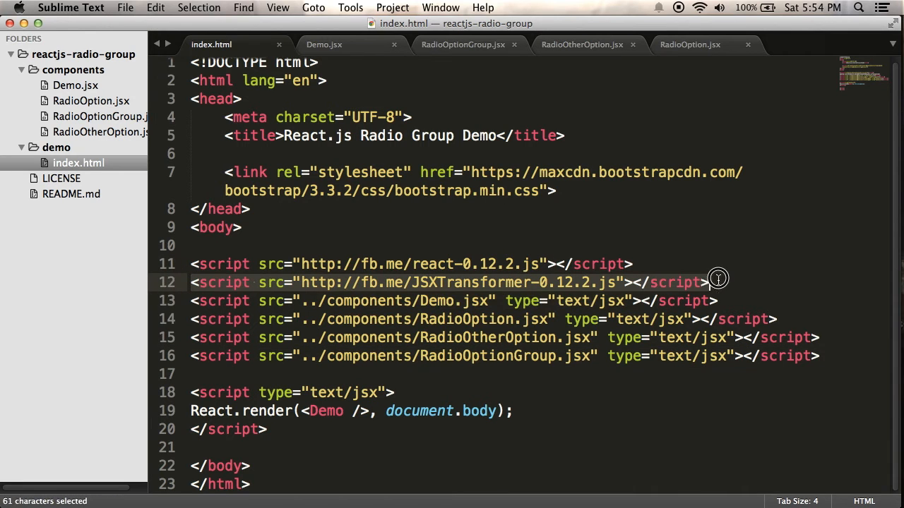
mouse_move(764, 280)
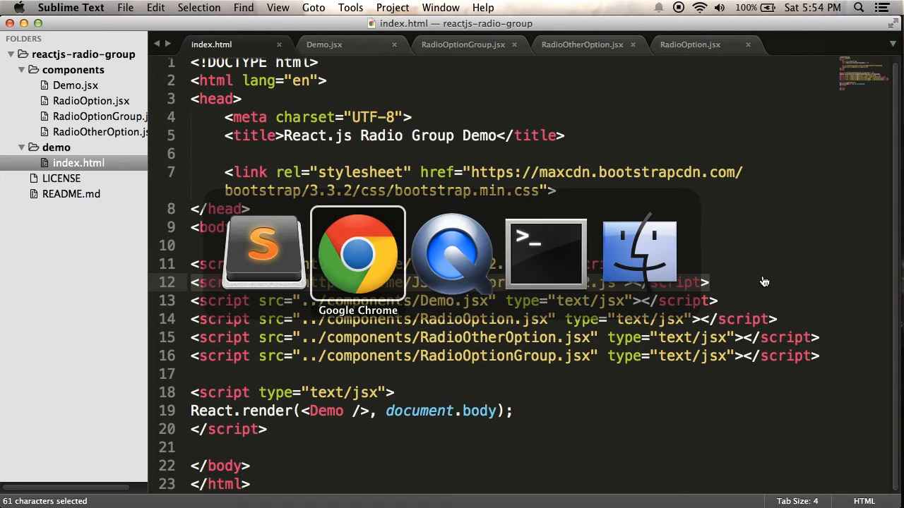
Switch to Chrome showing the React downloads page's npm JSX transformer instructions
click(357, 251)
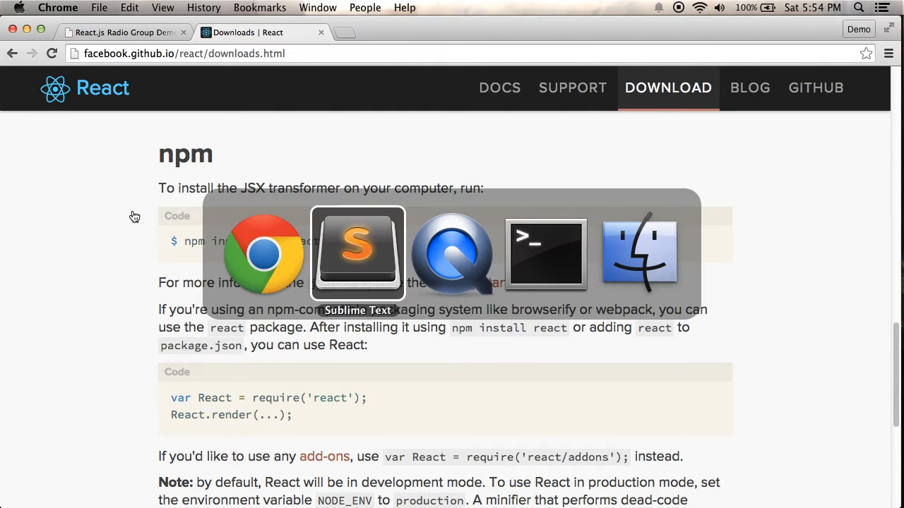
Run sudo npm install -g react-tools in Terminal, then launch the jsx command
click(545, 253)
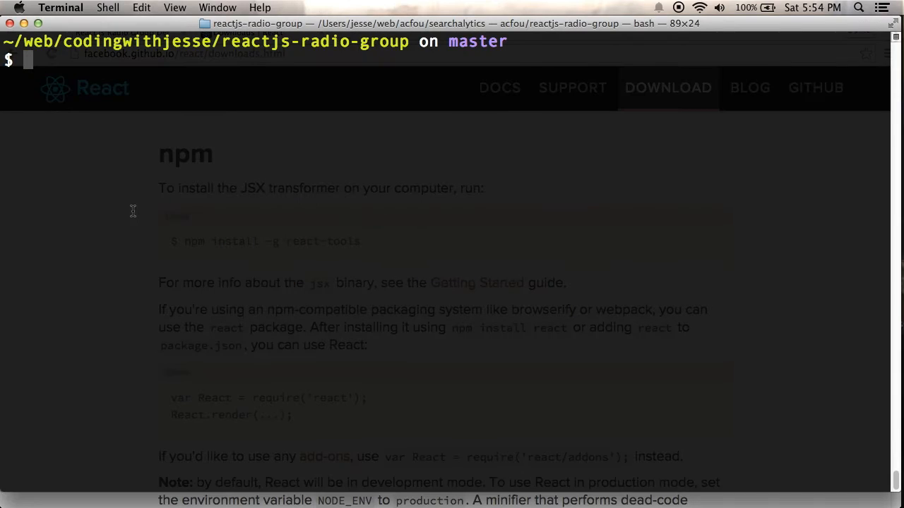
mouse_move(213, 235)
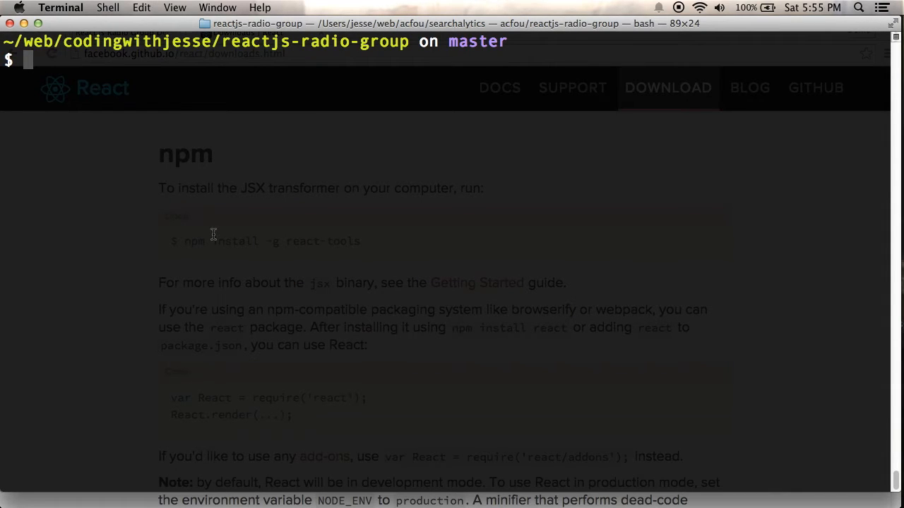
text(npm install)
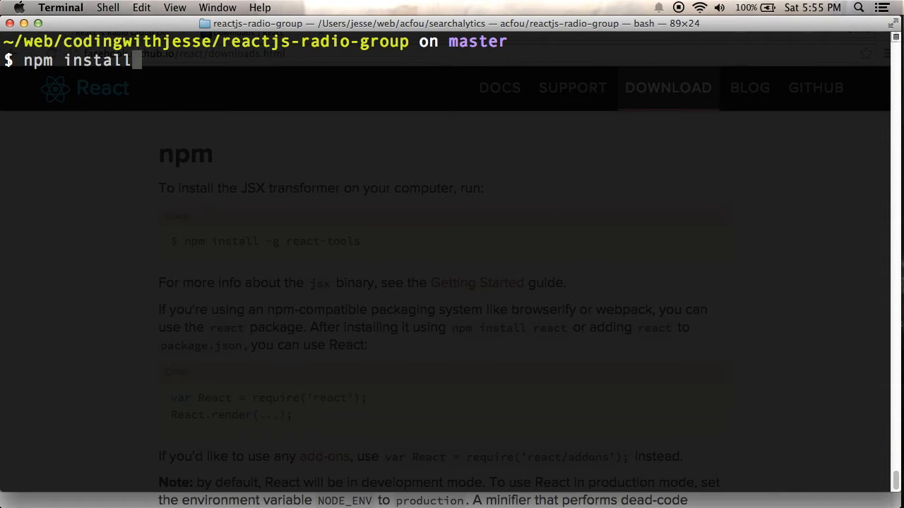
text(-g react-)
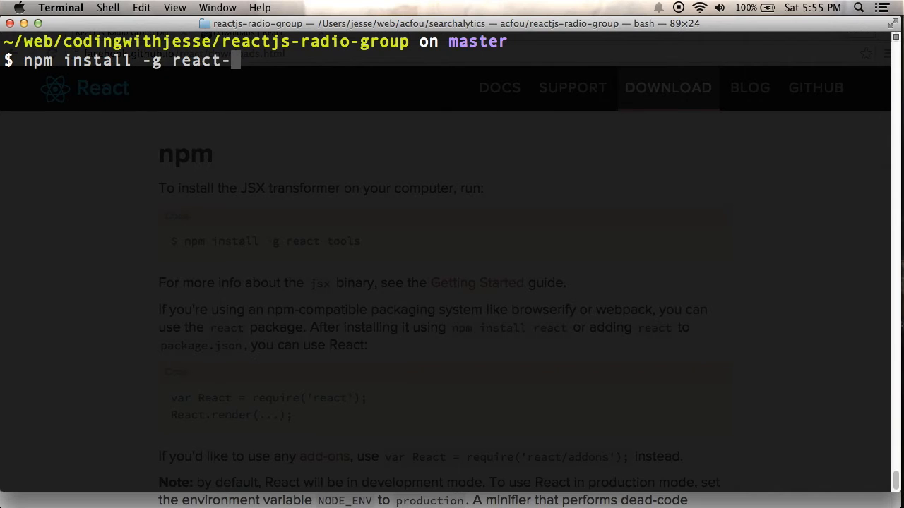
text(tools)
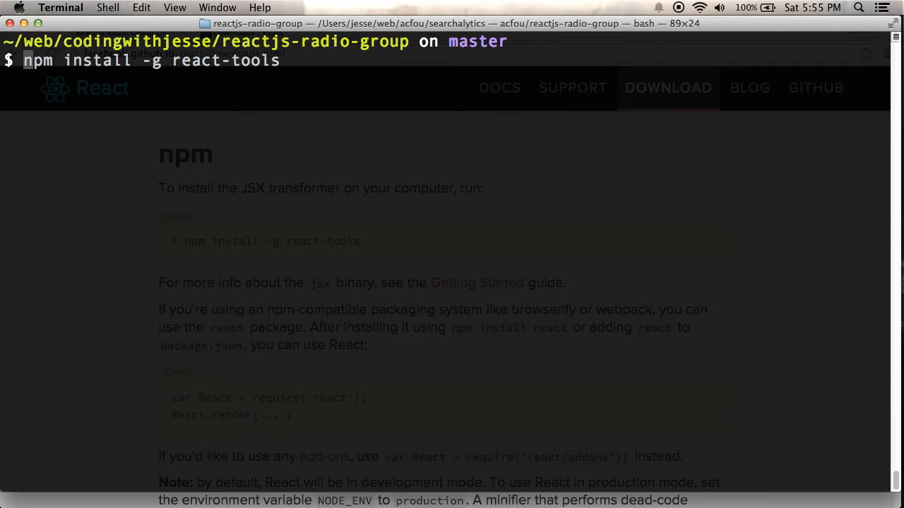
text(sudo)
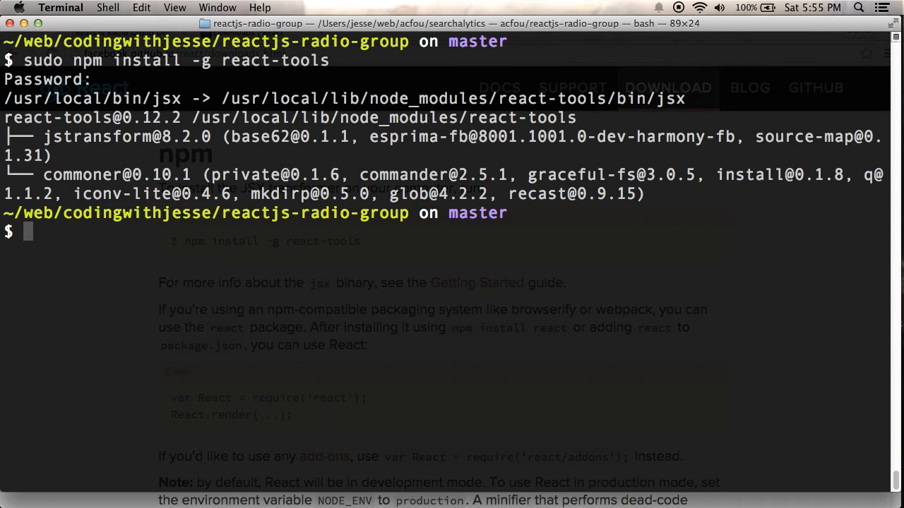
text(jsx)
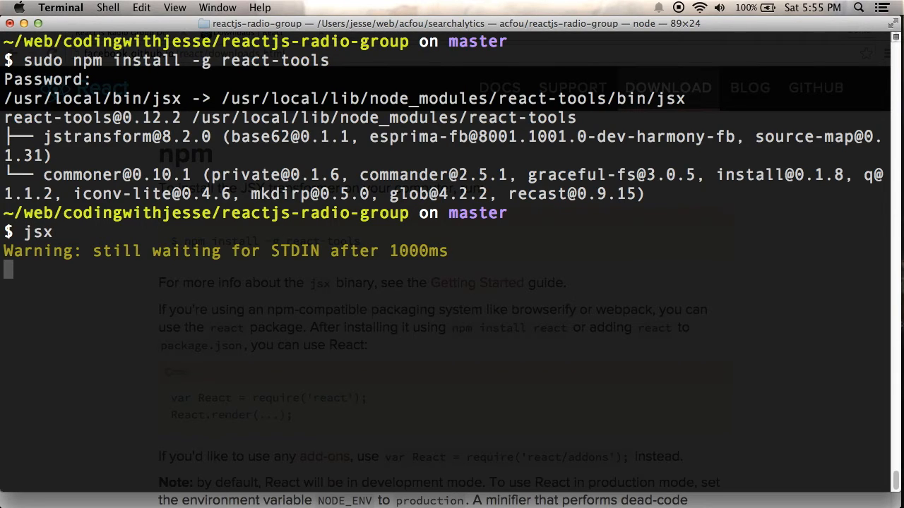
Stop jsx with Ctrl+C and list its usage options via jsx --help
key(ctrl+c)
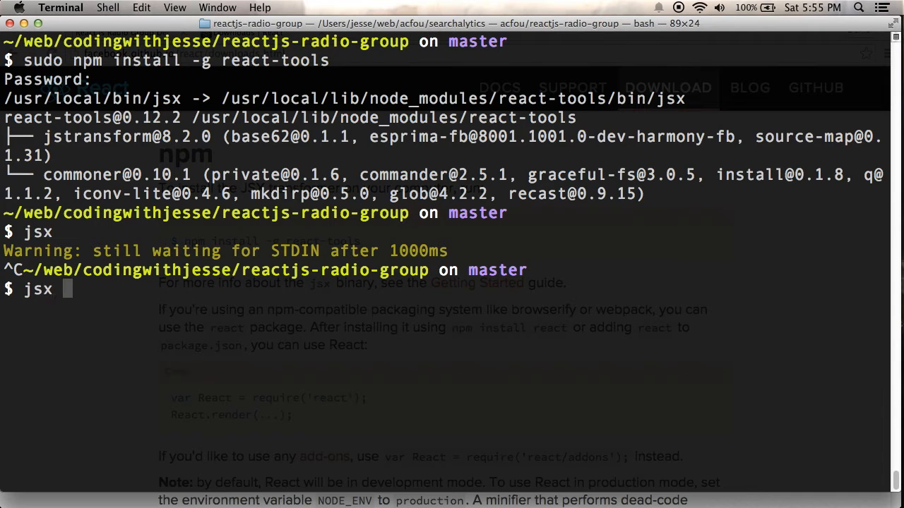
text(--help)
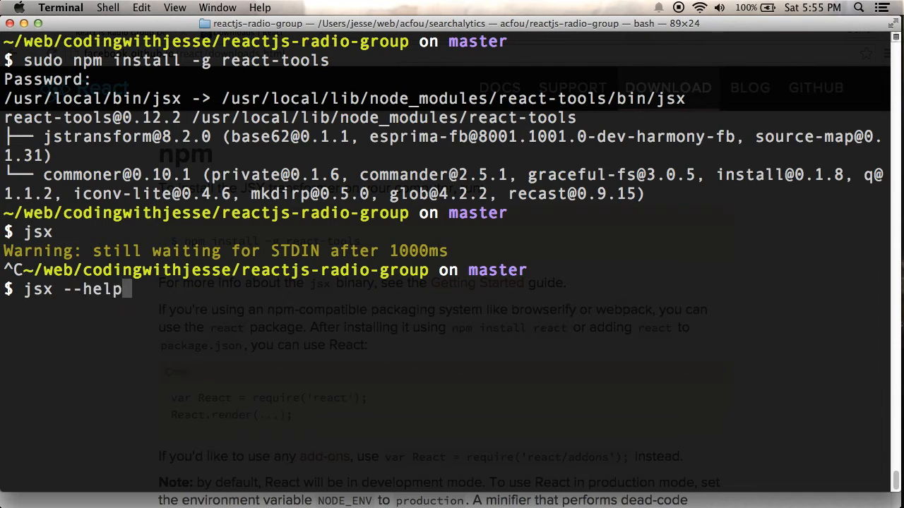
key(Return)
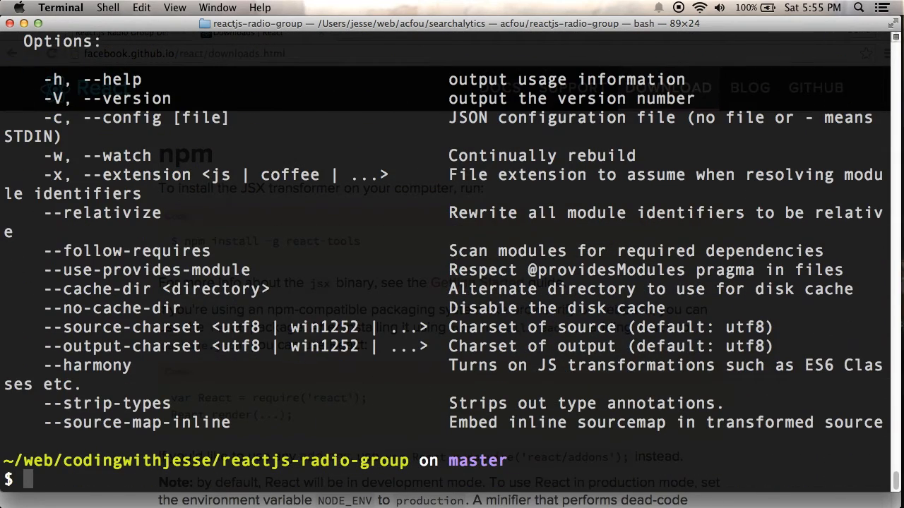
List the project files with ls -l and create a build directory with mkdir
text(ls -l)
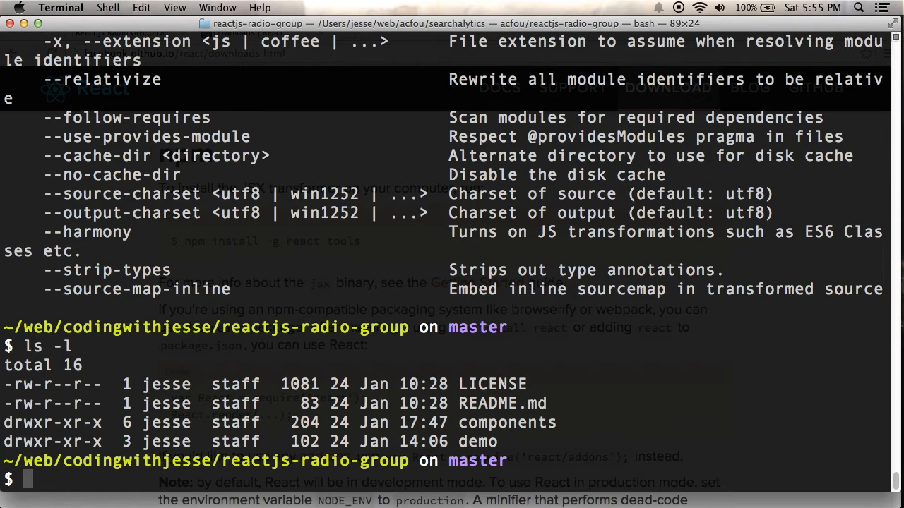
text(mkdir build)
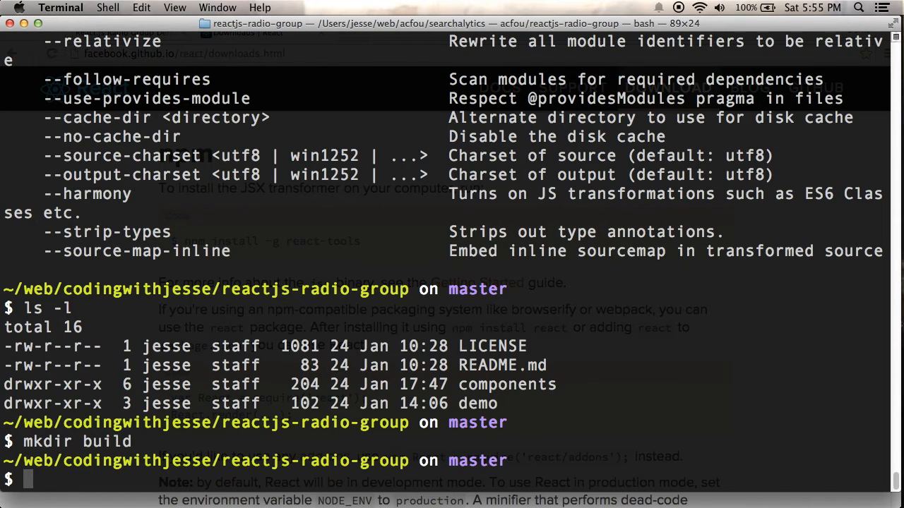
Run jsx -x jsx components/ build/ and list build/ to confirm the four compiled .js files
text(jsx)
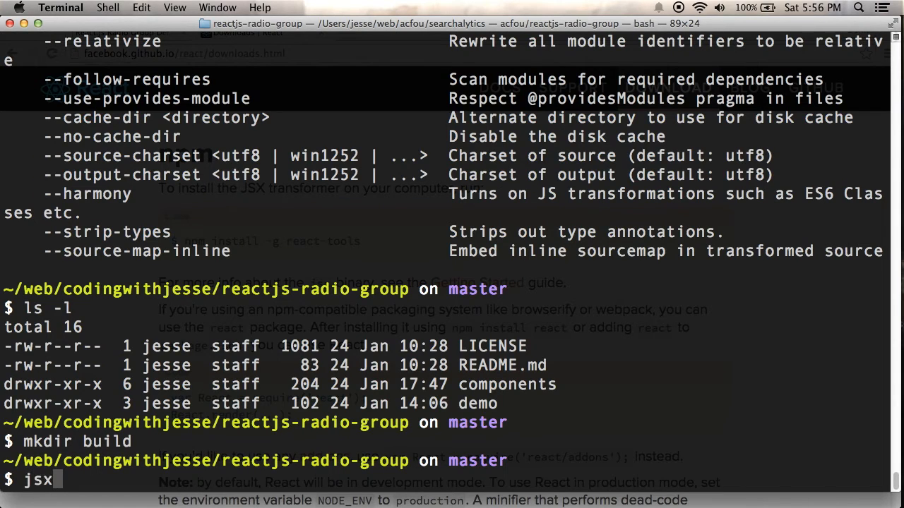
text(components/ build/)
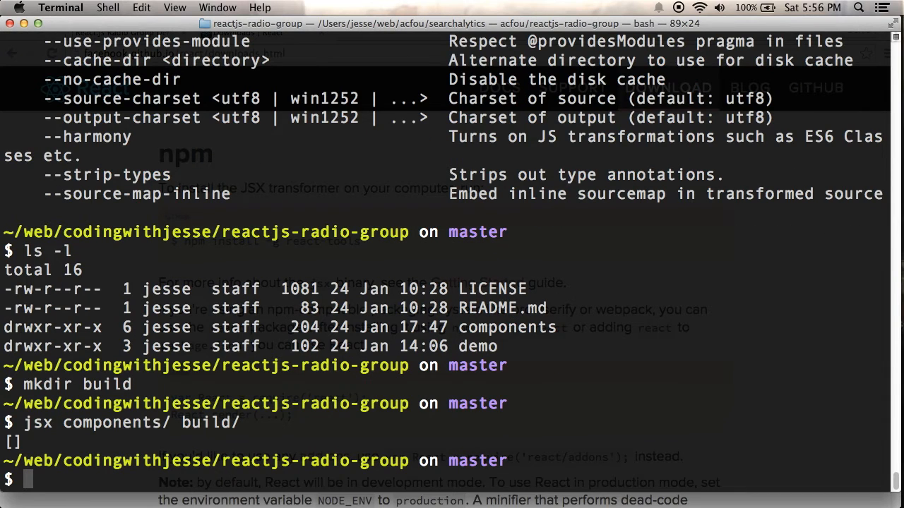
text(ls -l build/*)
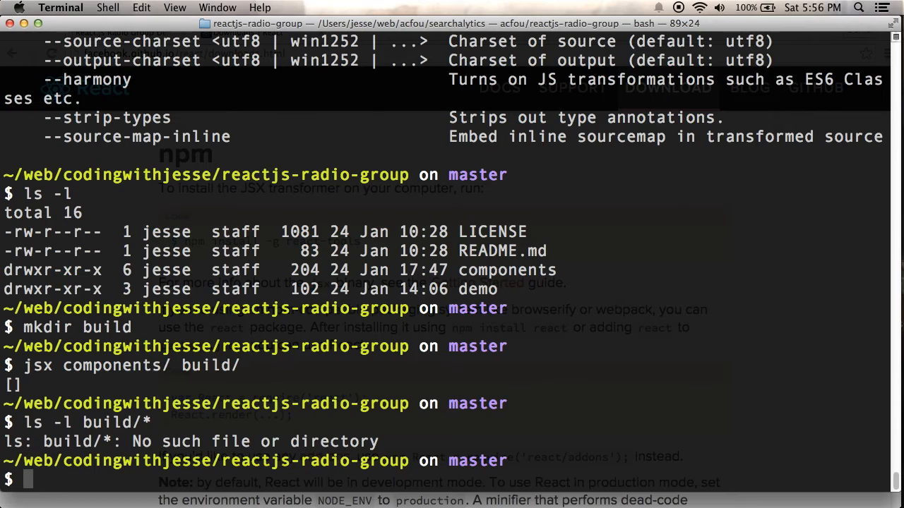
scroll(down, 3)
text(j)
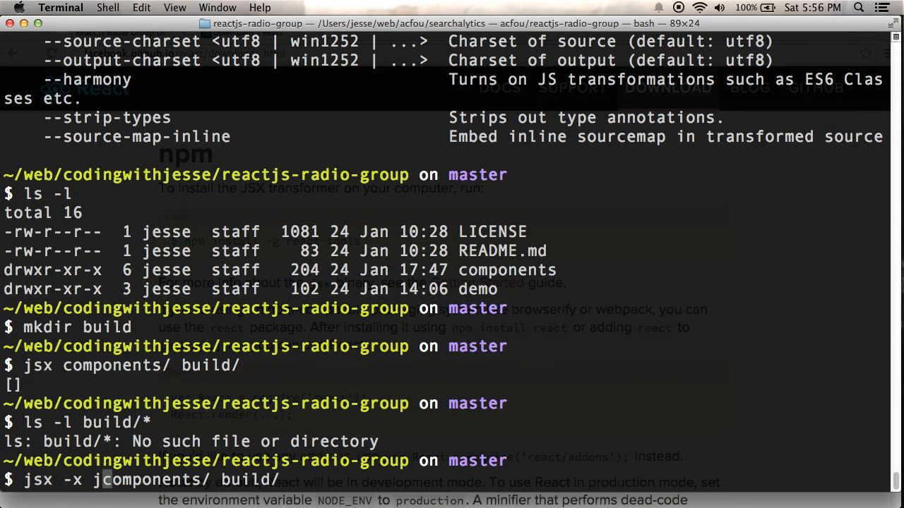
text(sx)
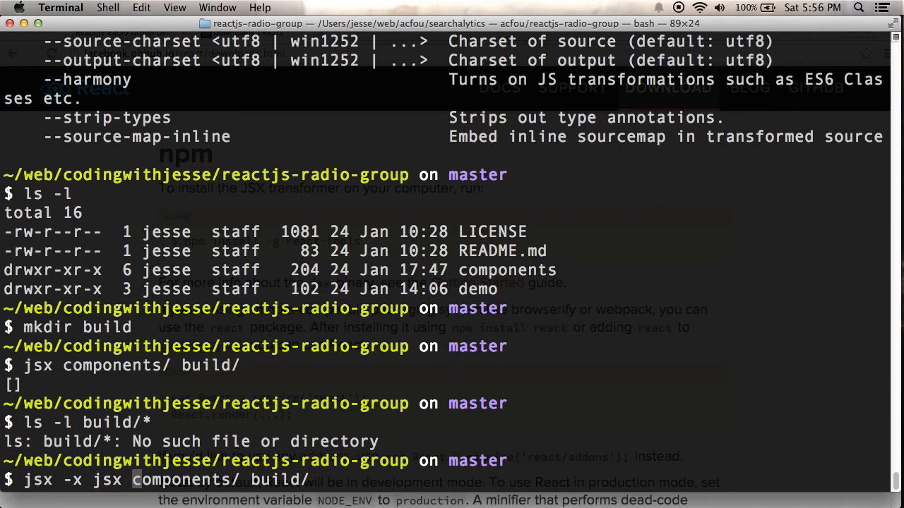
key(Return)
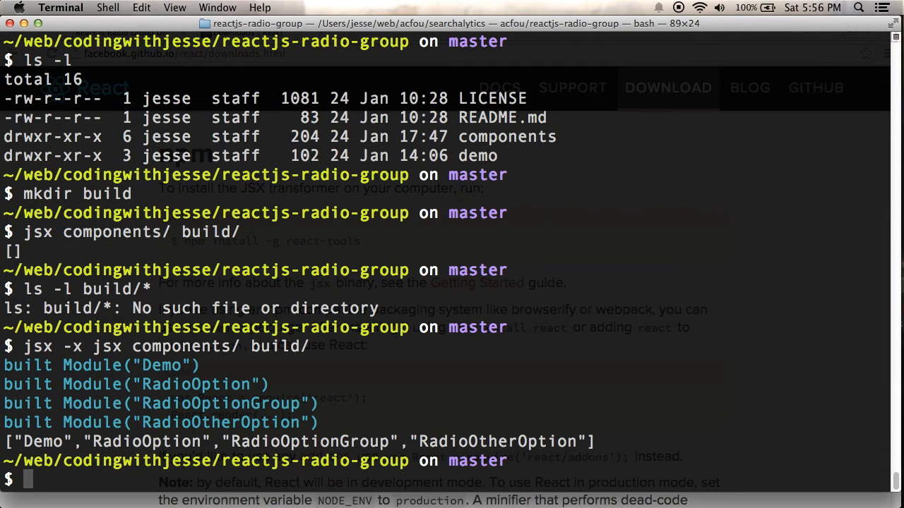
text(ls -l build/*)
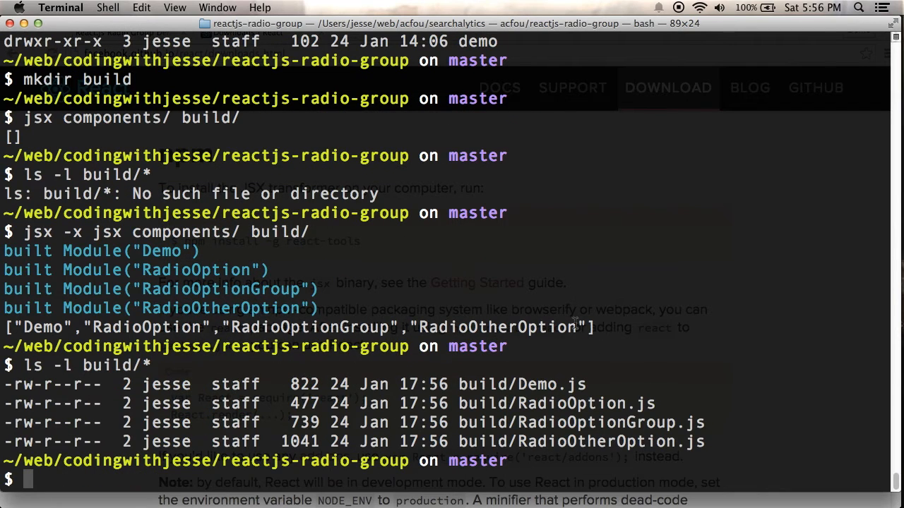
mouse_move(639, 322)
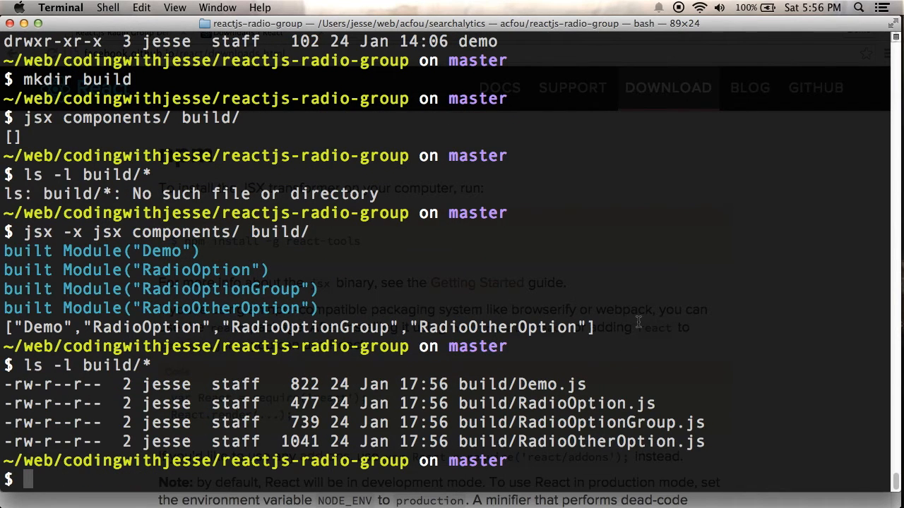
Switch to Sublime Text and view the compiled build/RadioOption.js with createElement calls
key(cmd+tab)
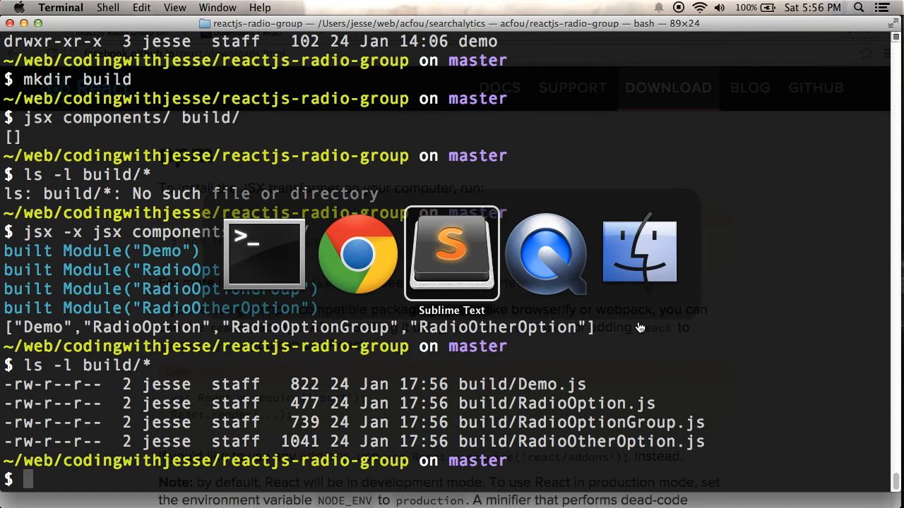
click(450, 254)
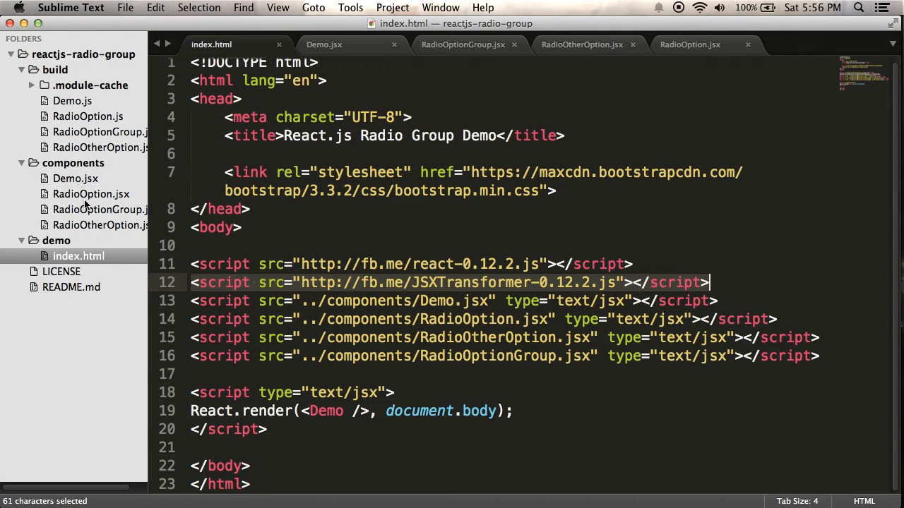
click(692, 44)
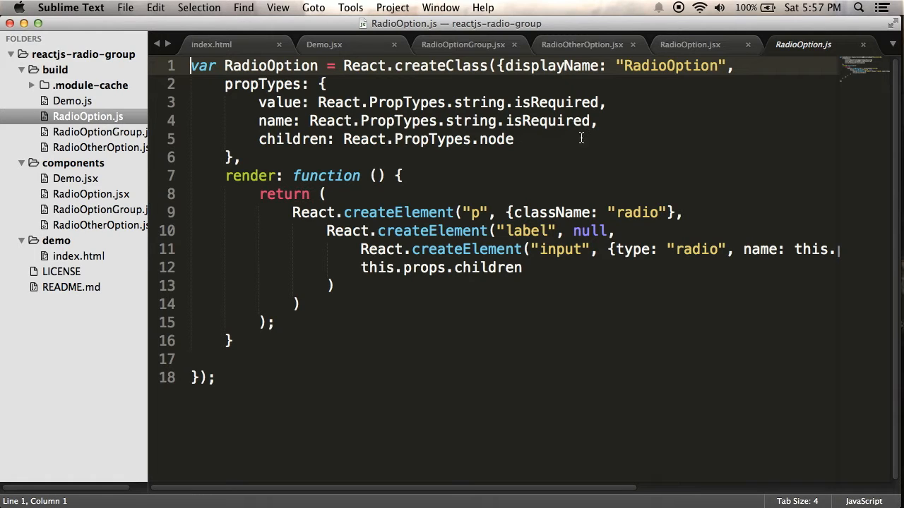
mouse_move(291, 212)
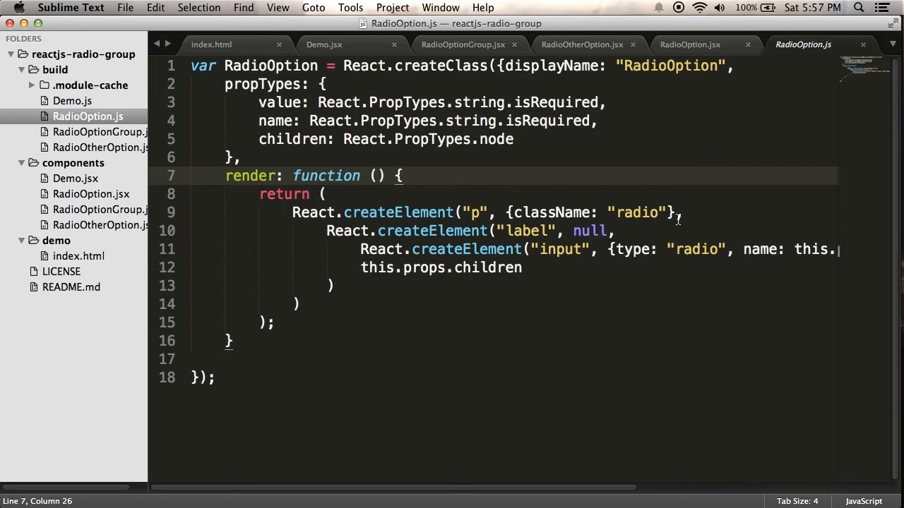
mouse_move(328, 240)
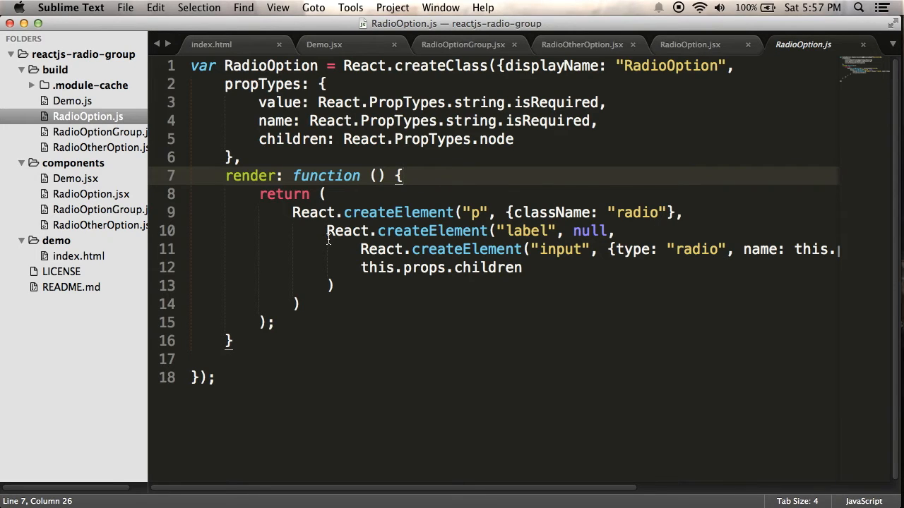
mouse_move(333, 266)
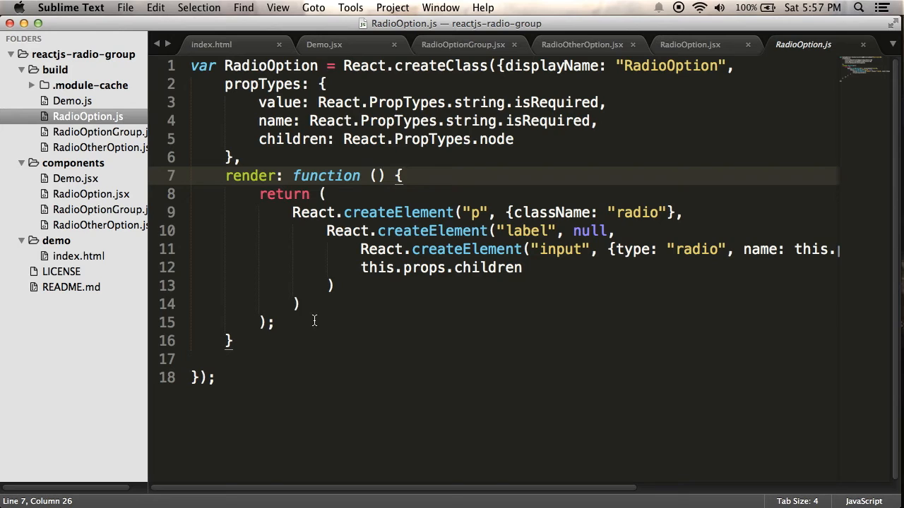
mouse_move(387, 192)
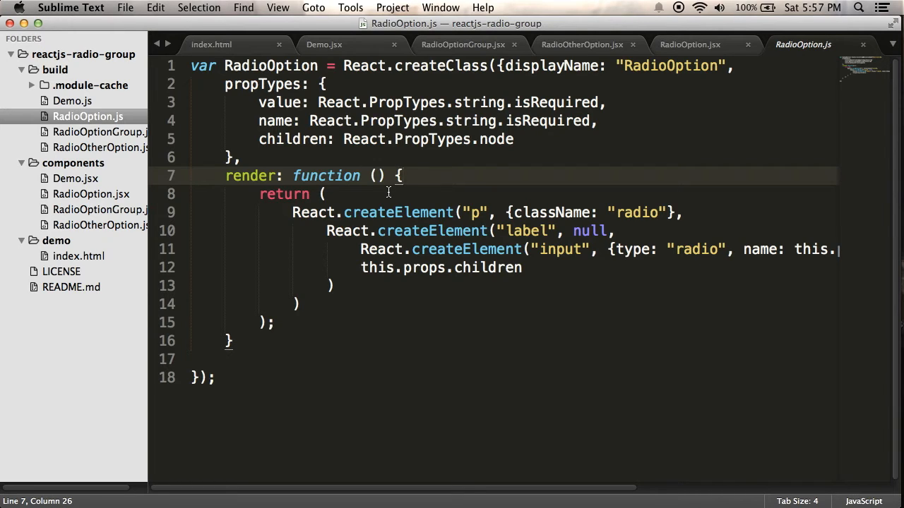
click(506, 66)
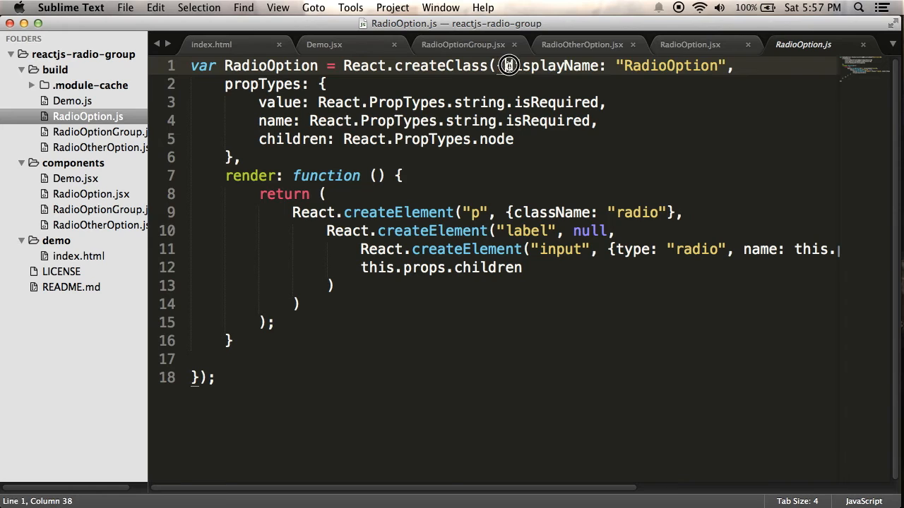
drag(505, 66, 734, 67)
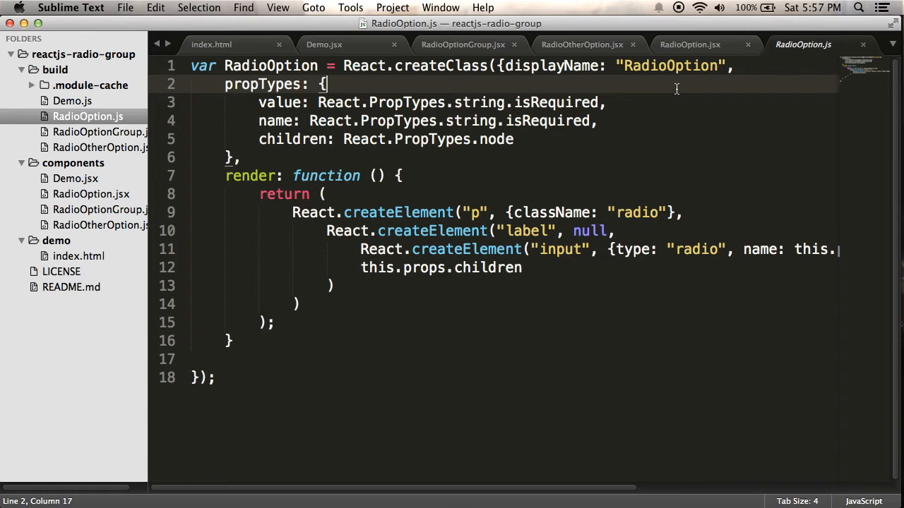
click(689, 44)
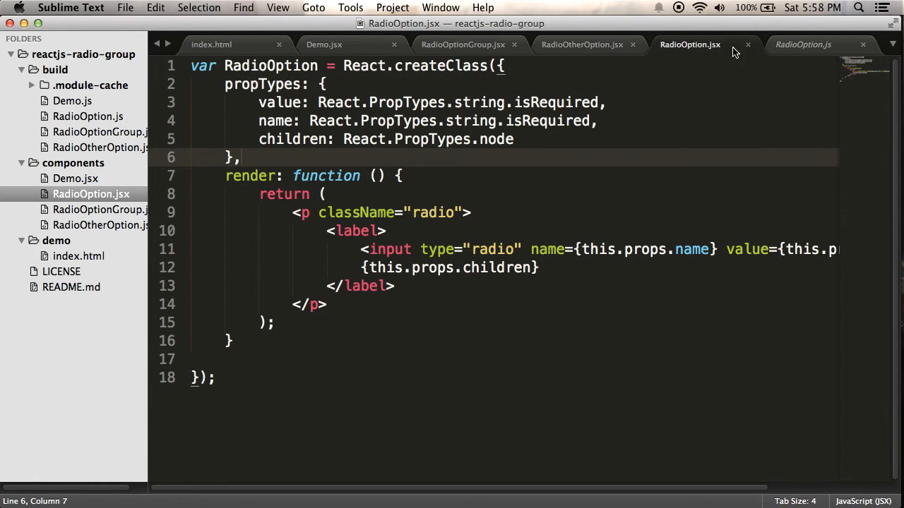
click(806, 44)
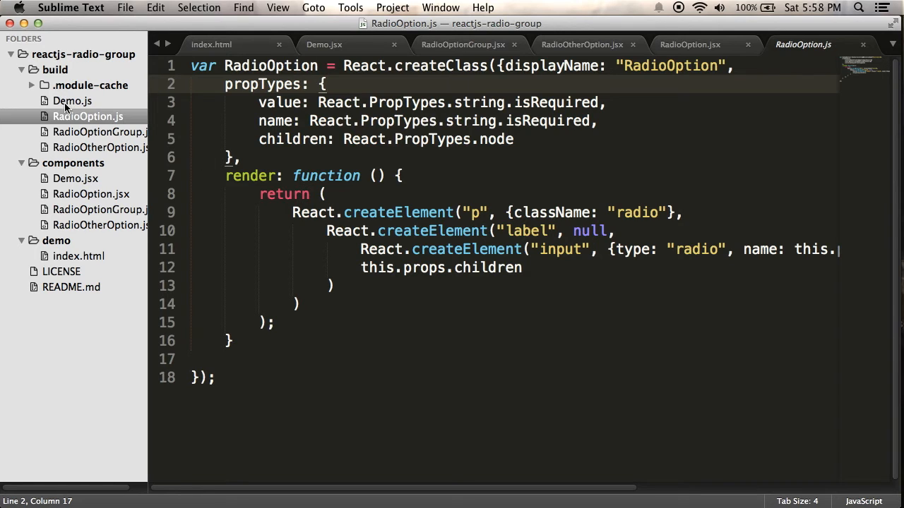
mouse_move(97, 104)
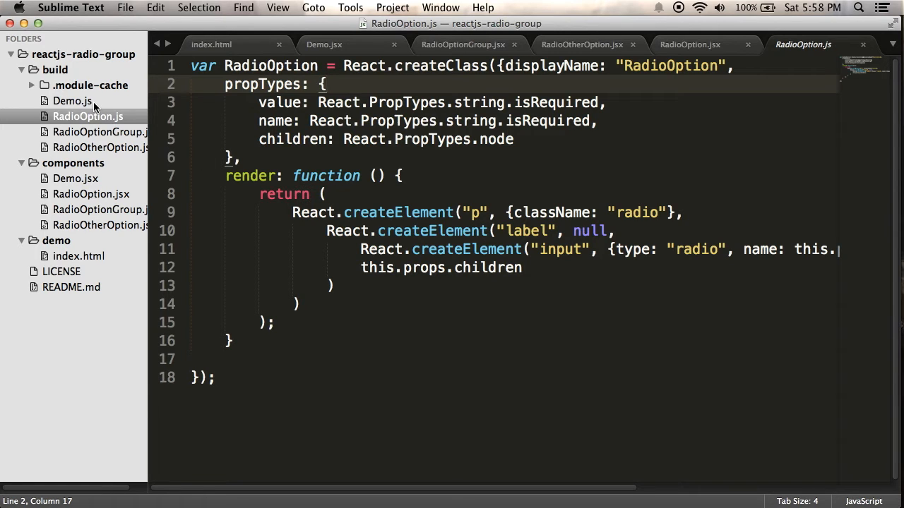
mouse_move(73, 256)
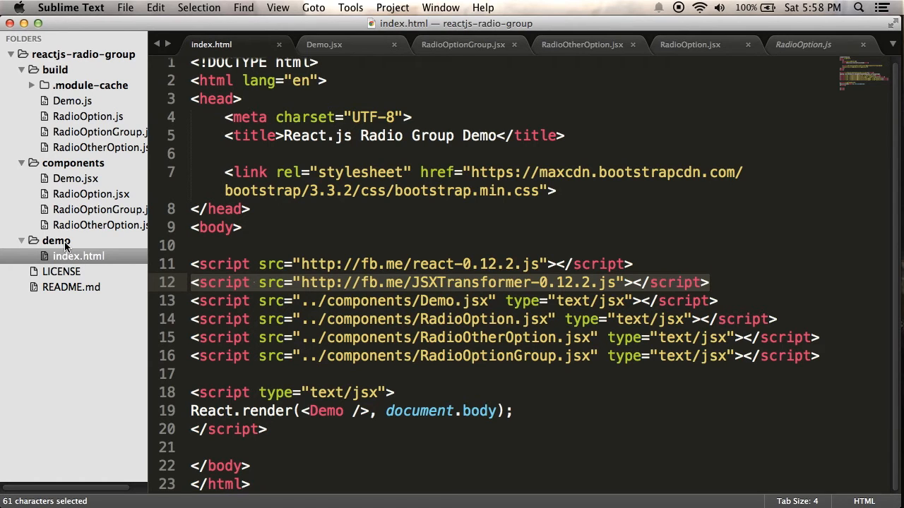
Create a new index.html in the build folder holding the demo page's markup
right_click(79, 256)
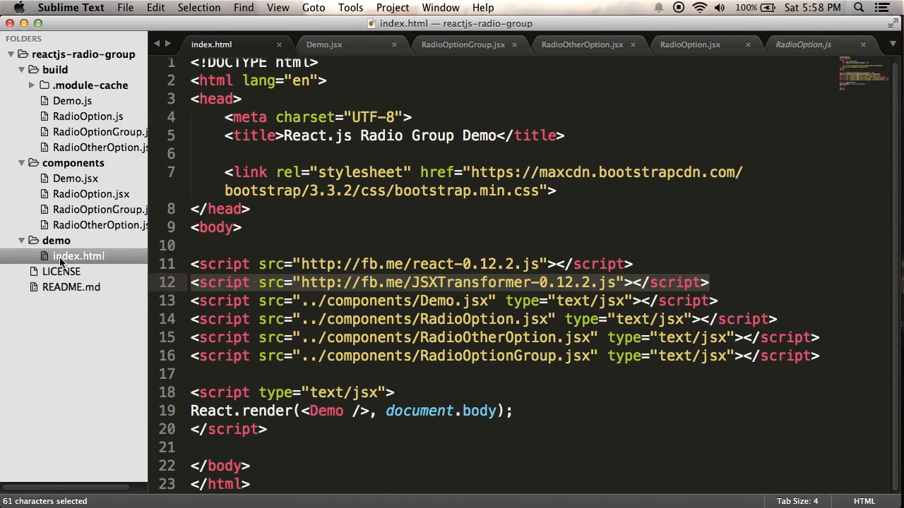
right_click(55, 69)
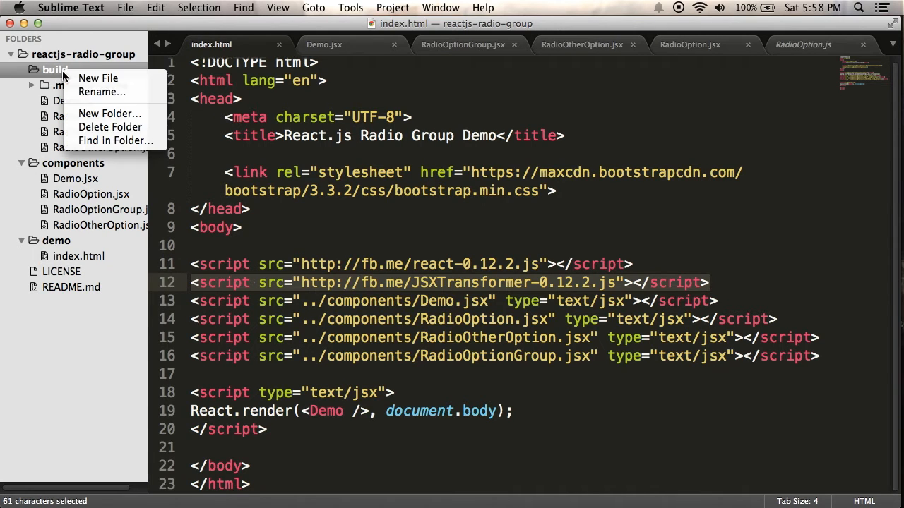
click(99, 79)
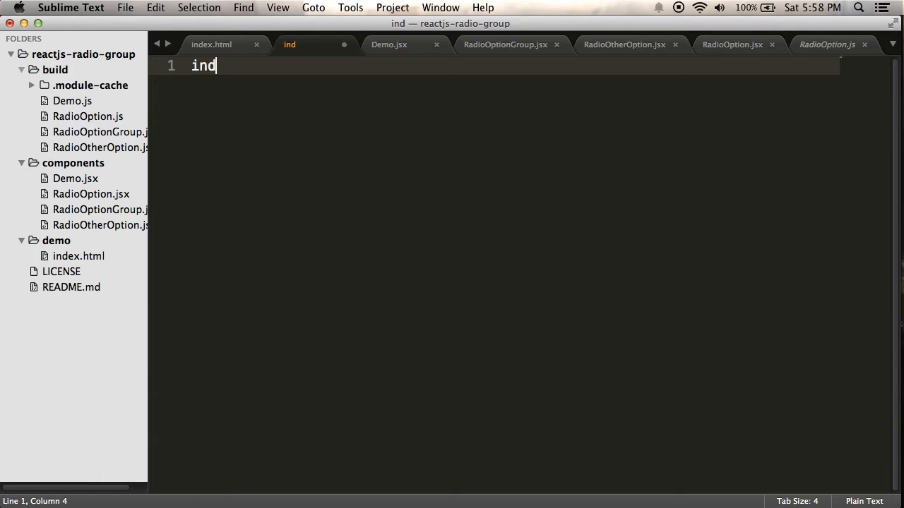
text(ex.html)
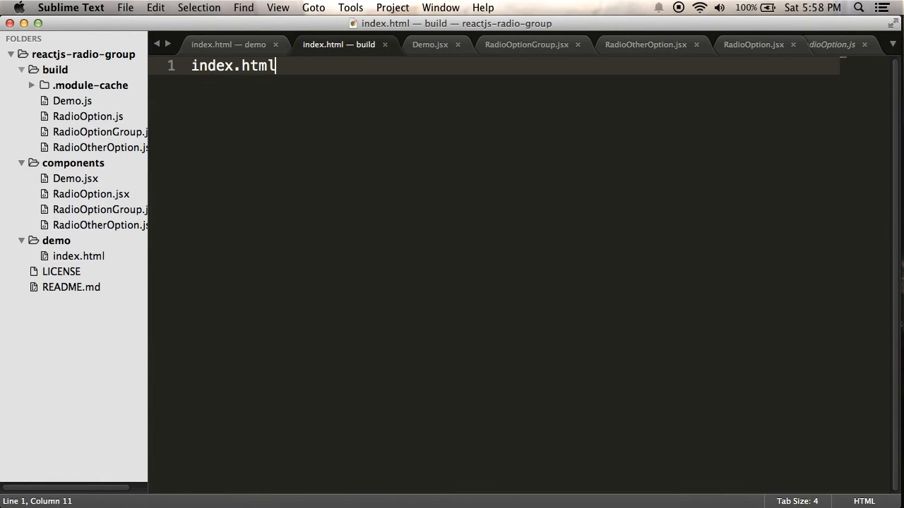
click(227, 44)
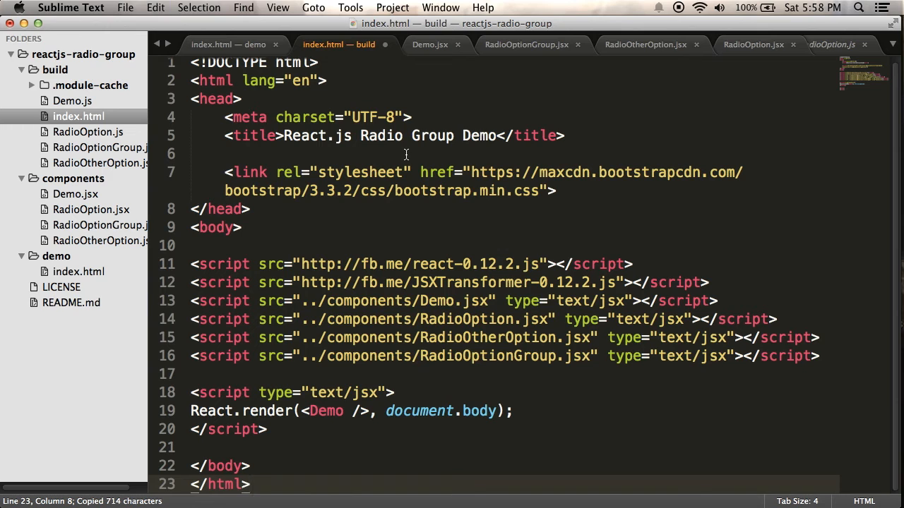
Save build/index.html loading Demo.js, RadioOption.js, RadioOtherOption.js and RadioOptionGroup.js
key(cmd+s)
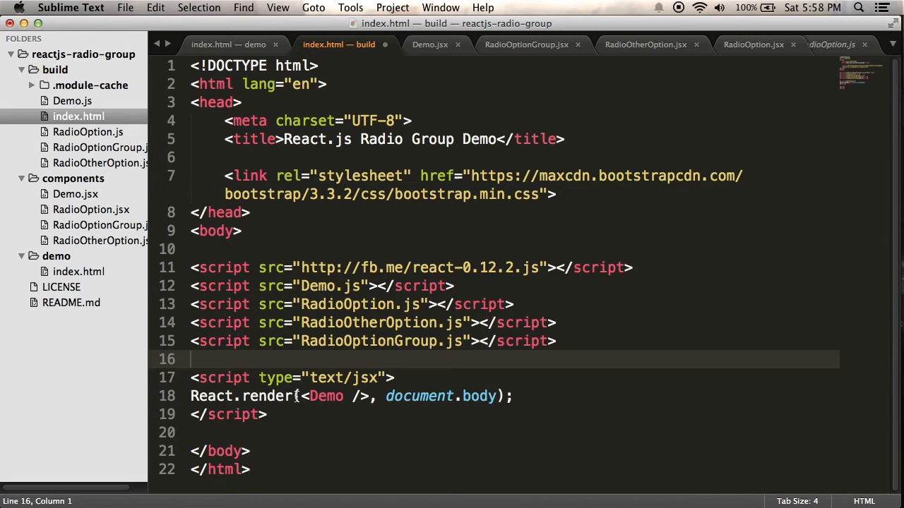
mouse_move(251, 383)
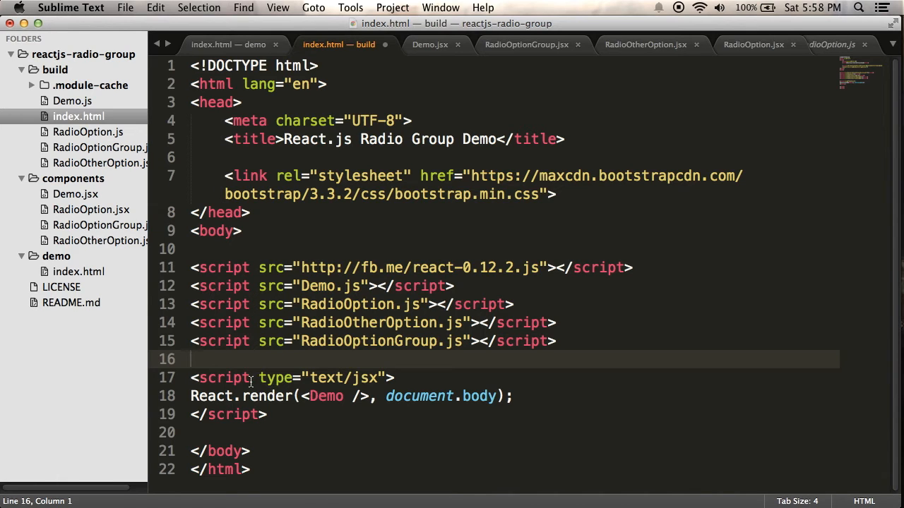
Remove type="text/jsx", add var demo = React.createElement(Demo) and render demo into the body
drag(260, 378, 387, 378)
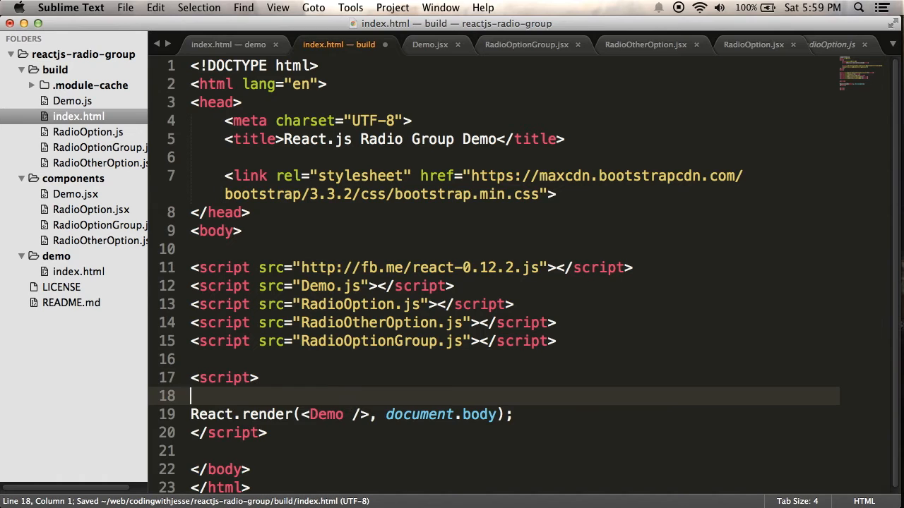
text(var demo = R)
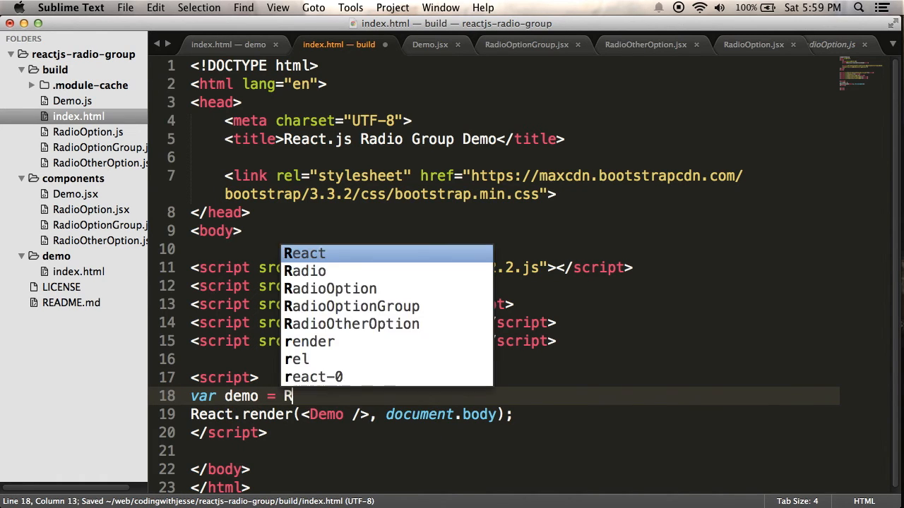
text(eact.createE)
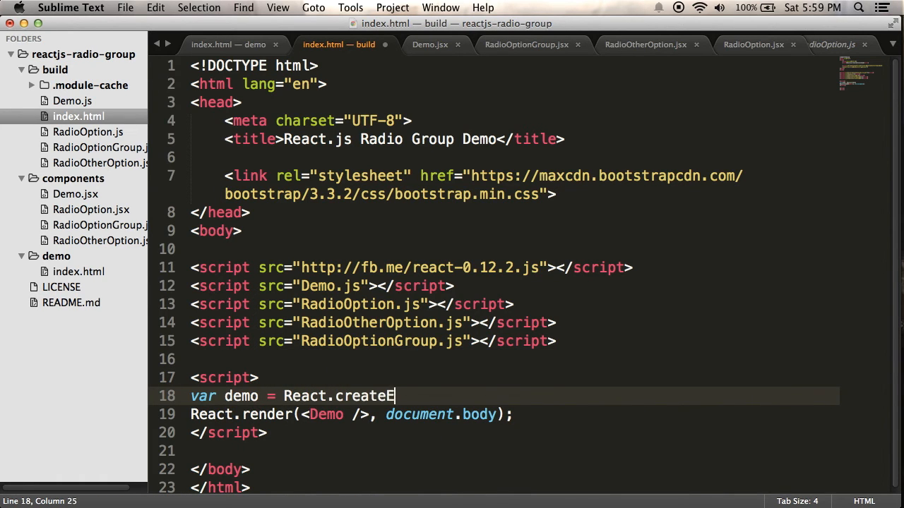
text(lement)
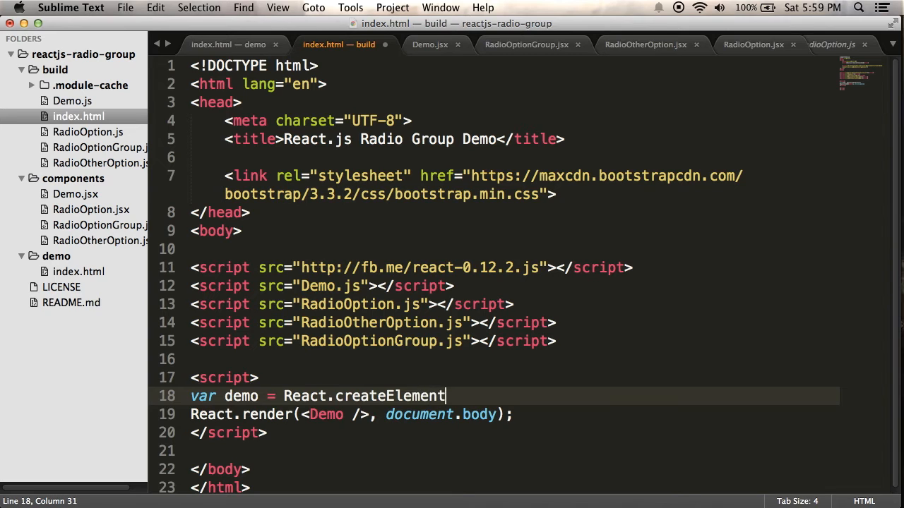
text((Demo);)
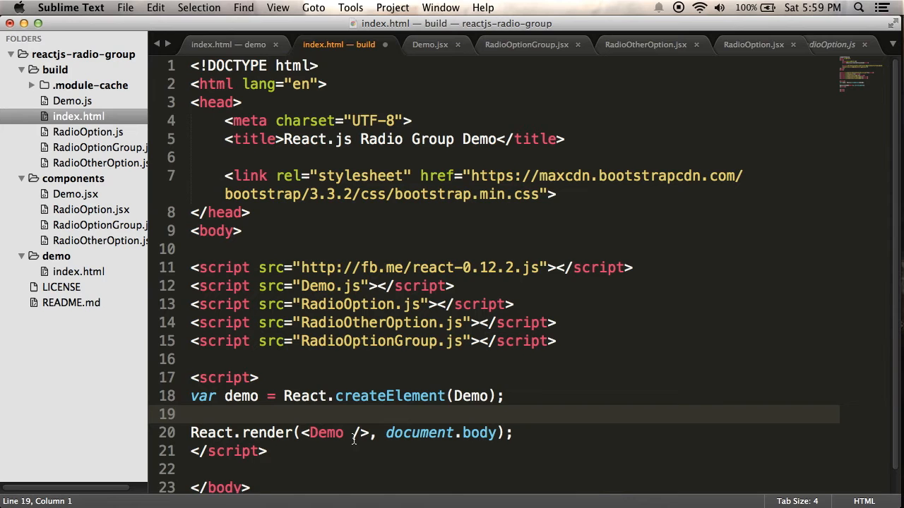
scroll(down, 3)
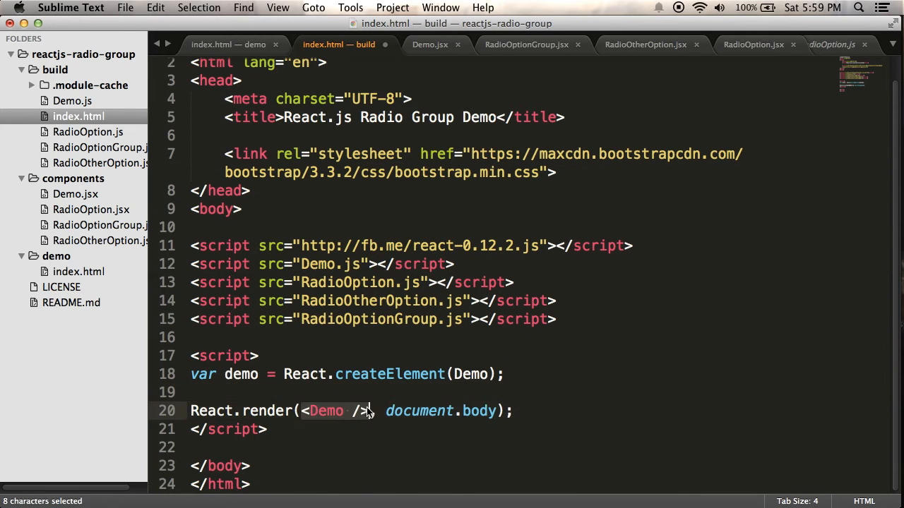
text(demo)
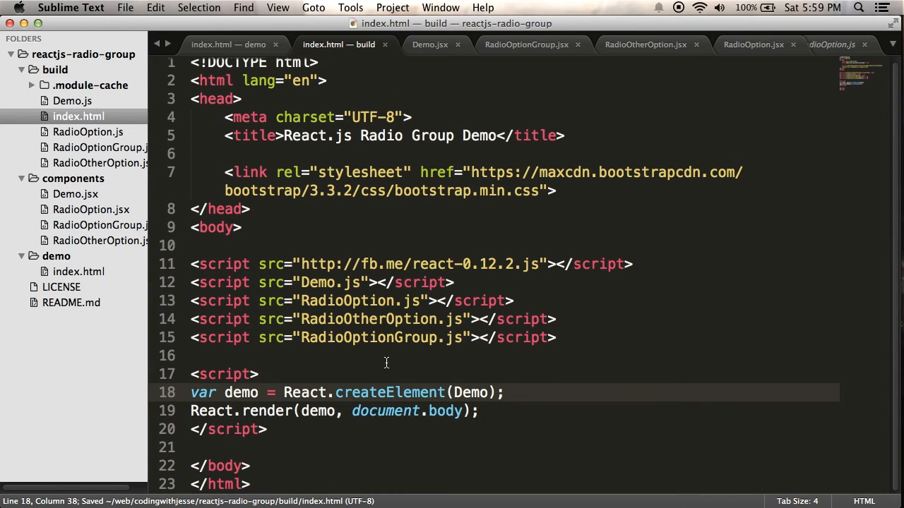
mouse_move(387, 357)
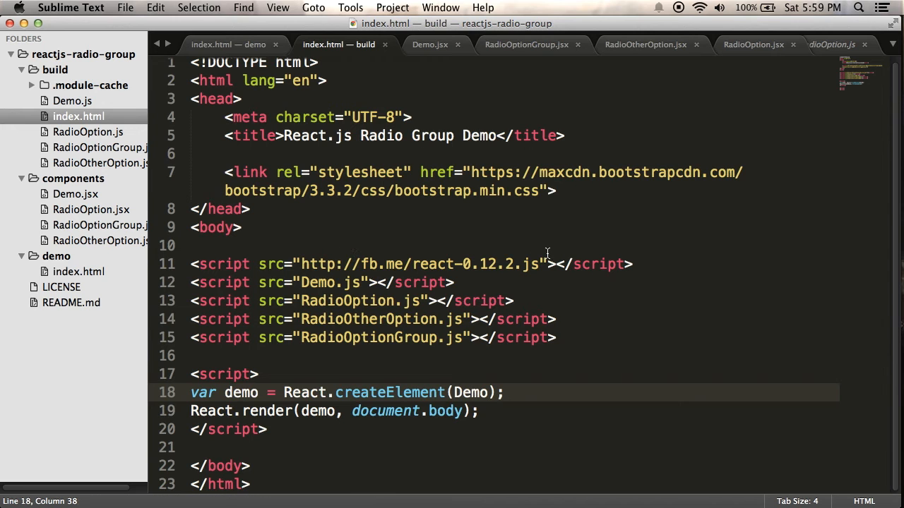
key(cmd+tab)
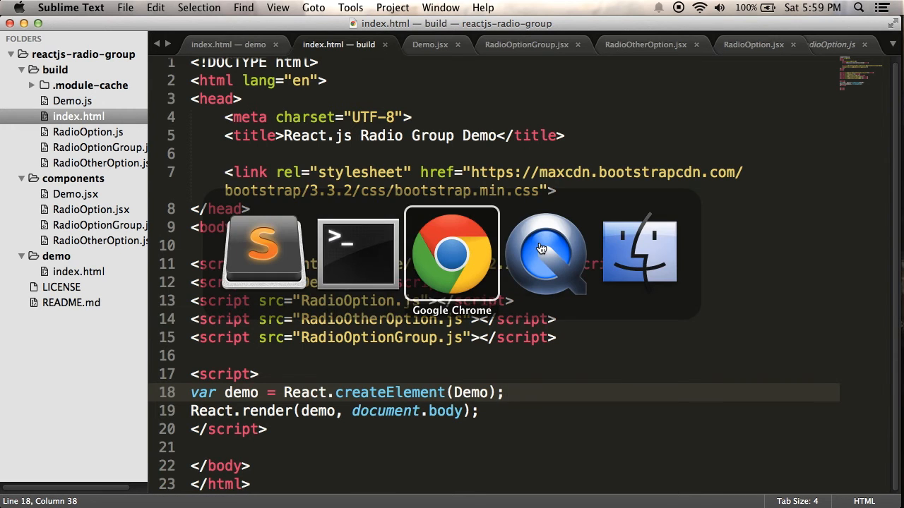
Copy React's production script tag from Chrome so build index.html loads react-0.12.2.min.js
click(452, 253)
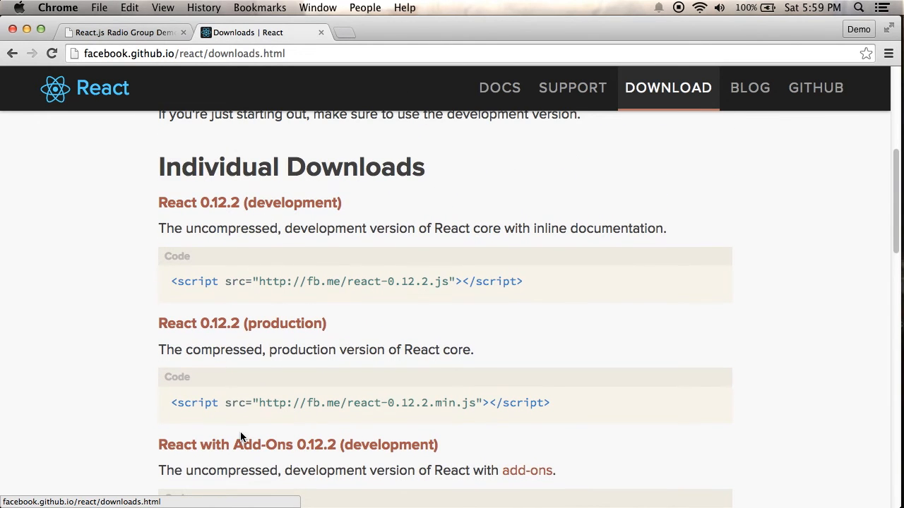
mouse_move(183, 407)
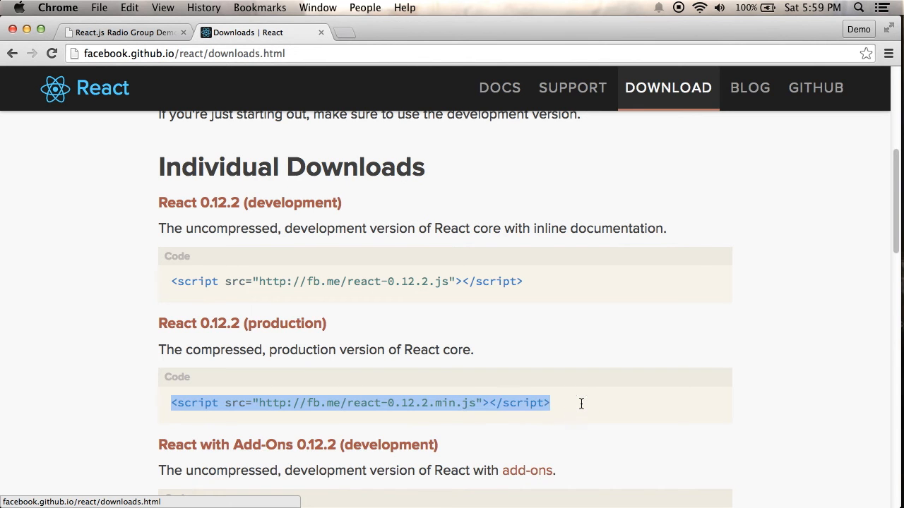
key(cmd+tab)
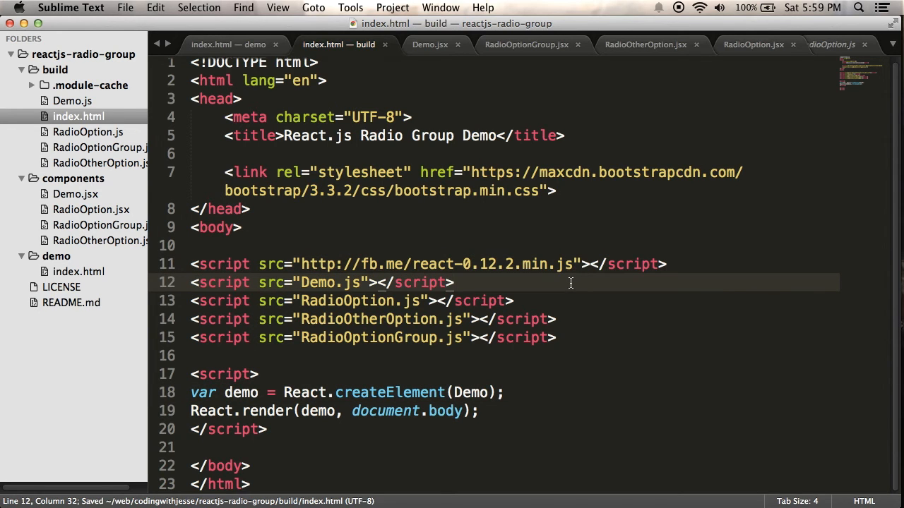
mouse_move(103, 102)
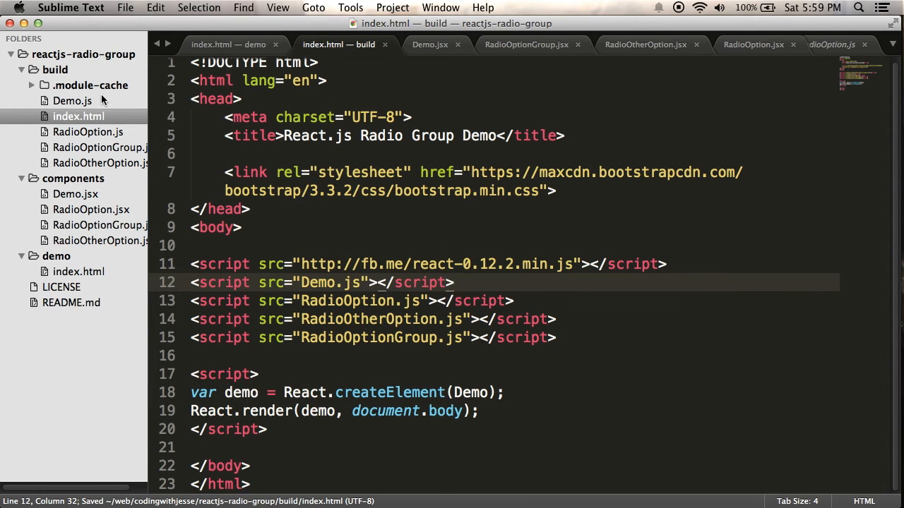
key(cmd+tab)
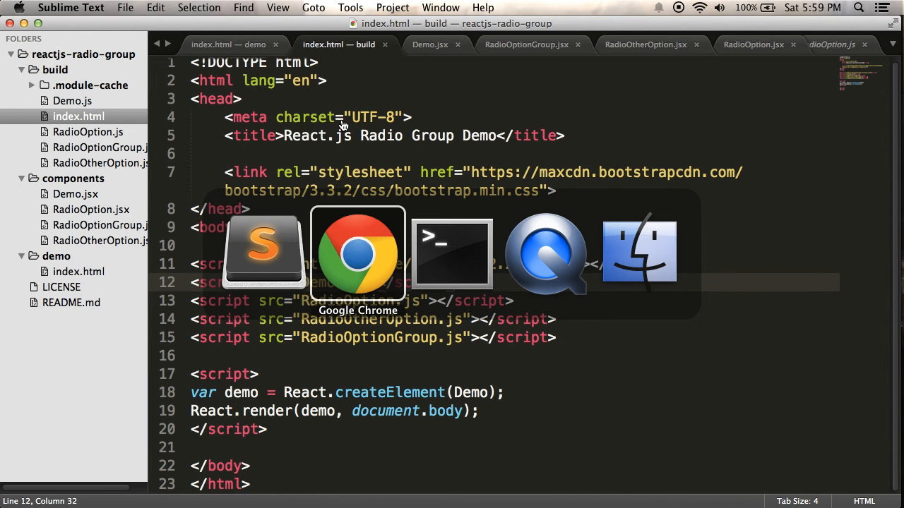
Switch the localhost URL from demo to build and test the Other and Radio answers
click(357, 252)
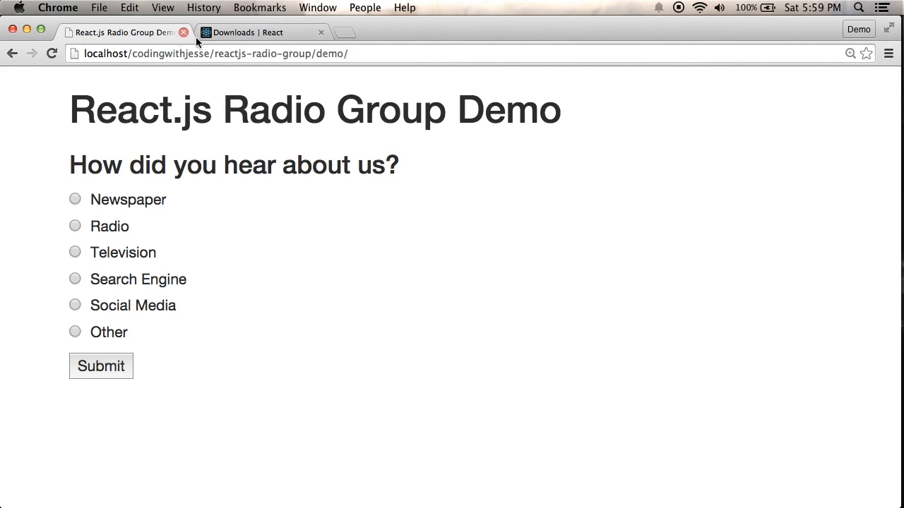
text(buil)
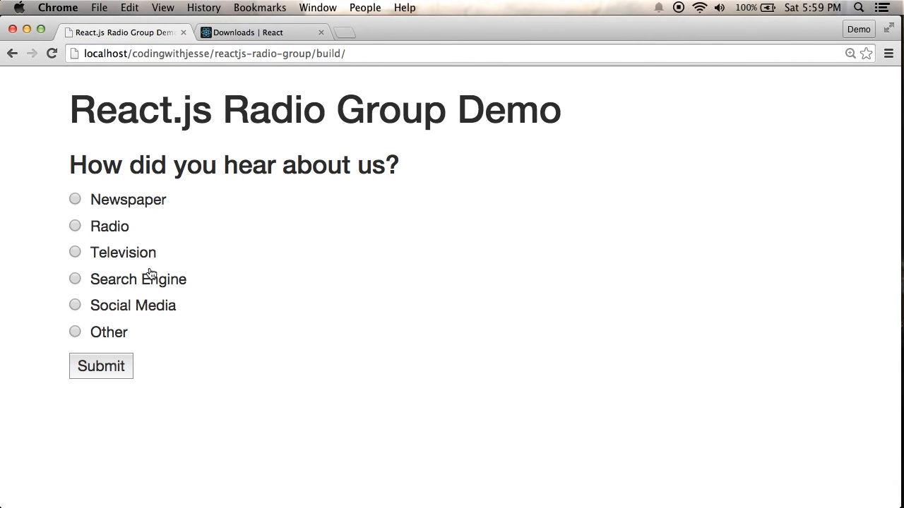
click(73, 332)
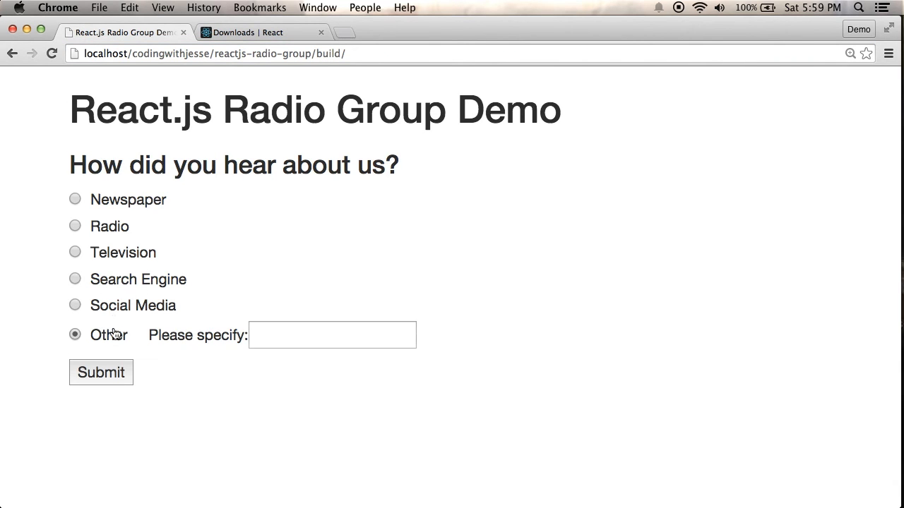
click(75, 226)
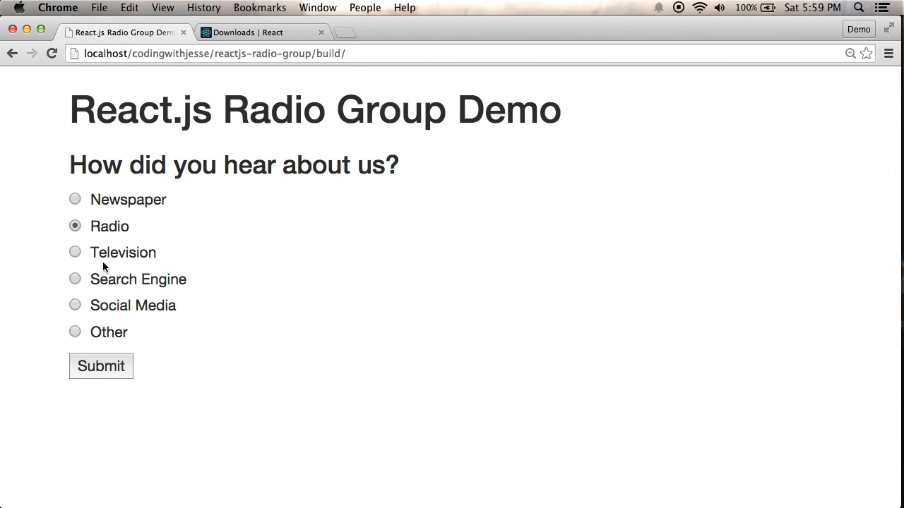
click(75, 251)
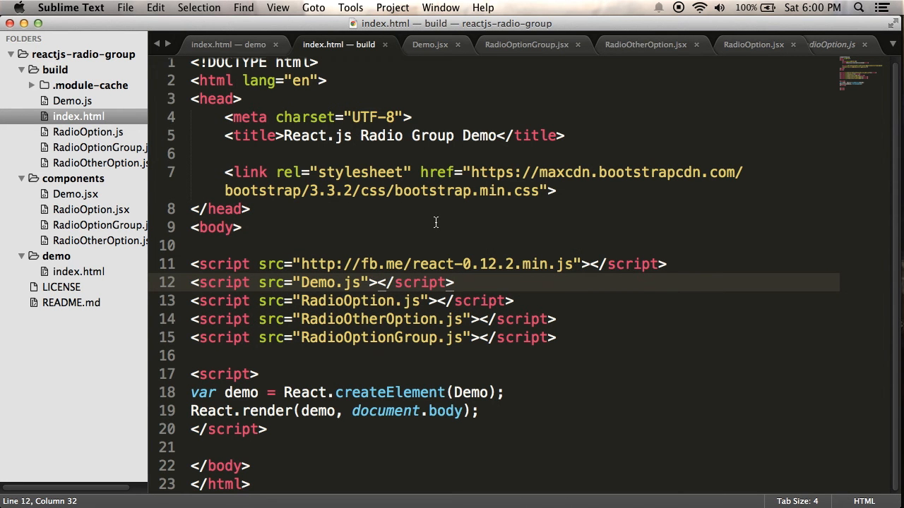
mouse_move(344, 220)
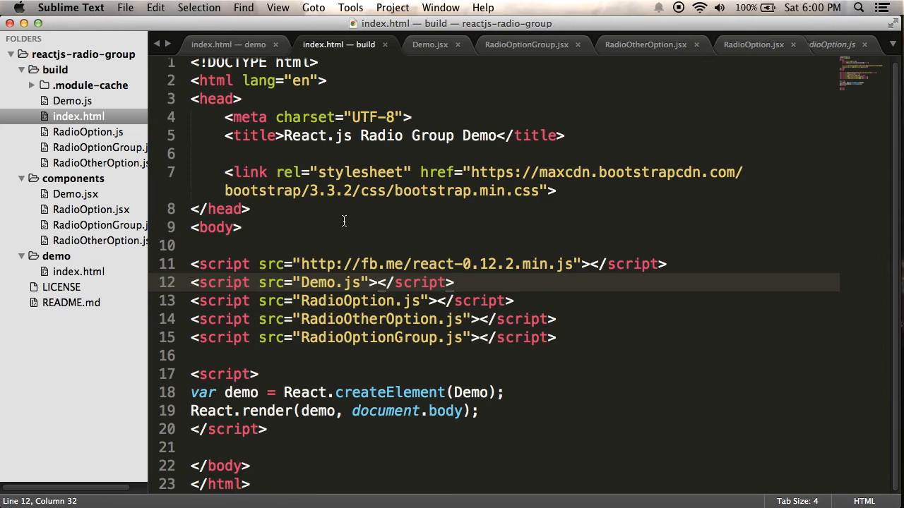